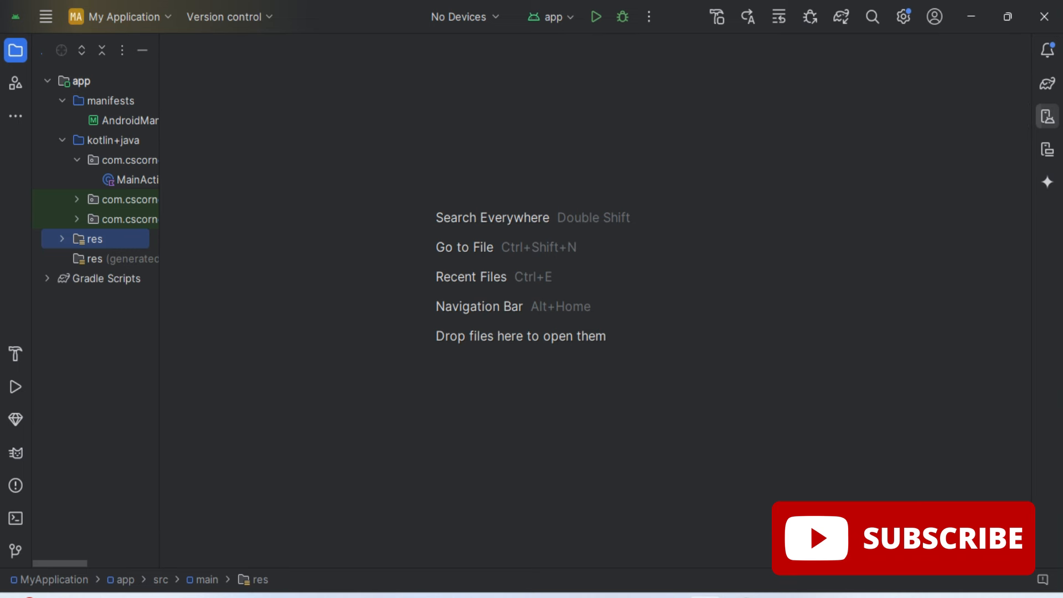
Show the Device Manager panel and its add-device options with no devices listed.
click(1046, 116)
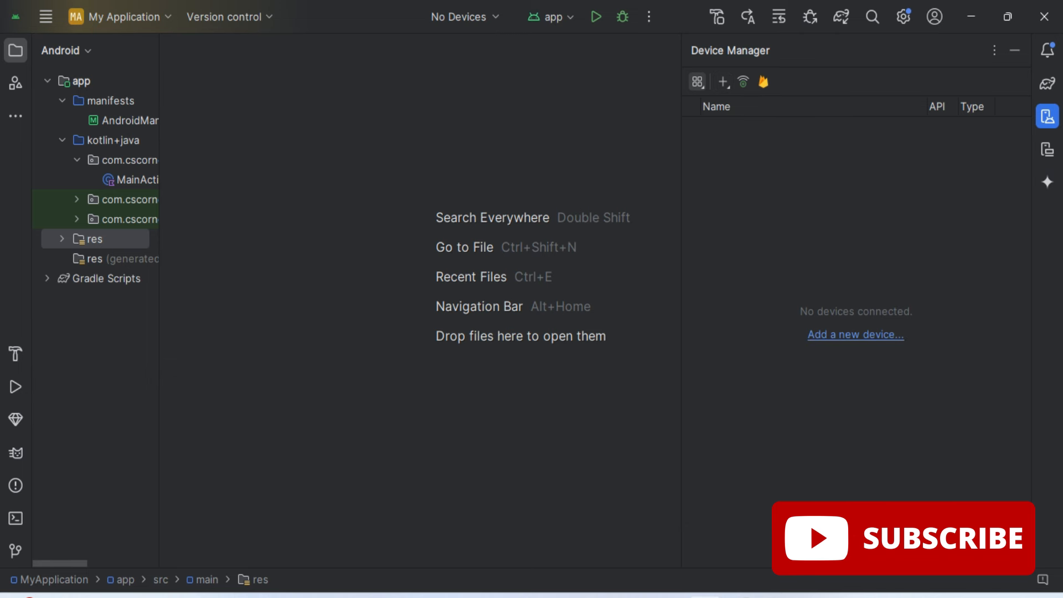
click(722, 81)
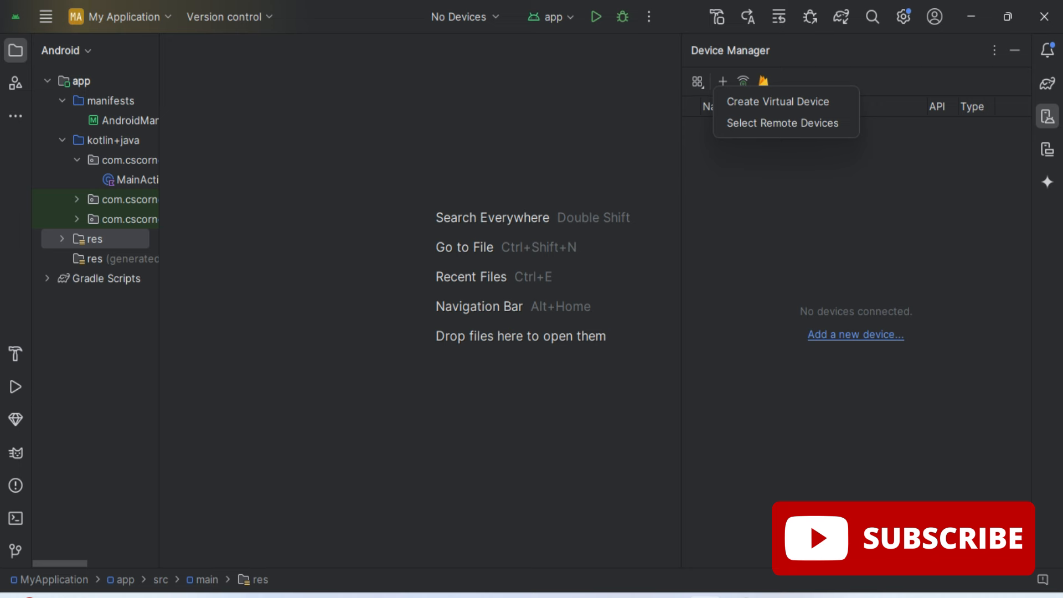
mouse_move(777, 101)
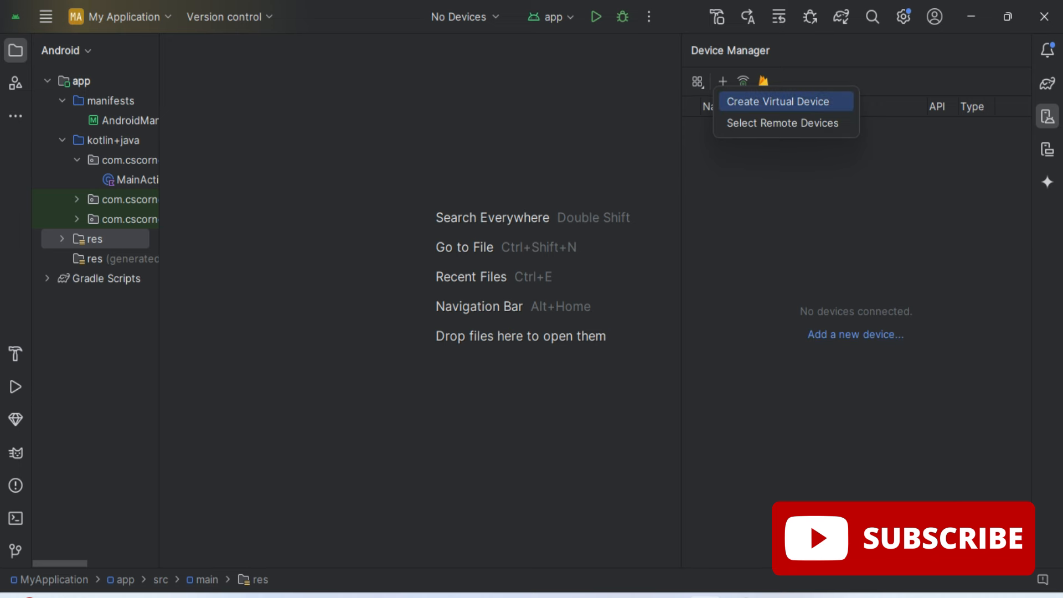
Begin a new virtual device with Phone > Pixel 8 hardware and proceed to system image selection.
click(722, 80)
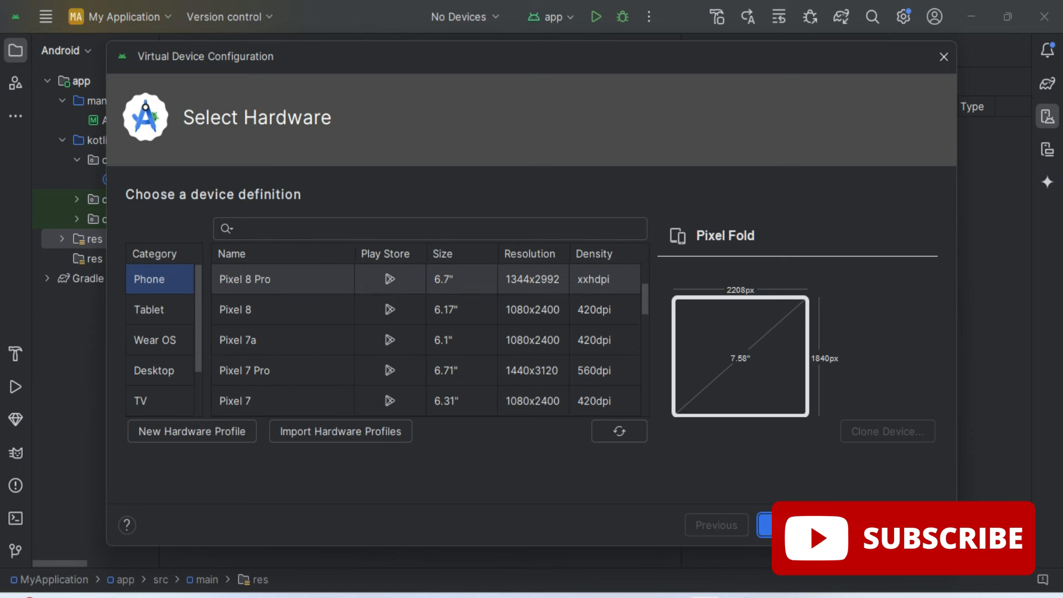
click(283, 309)
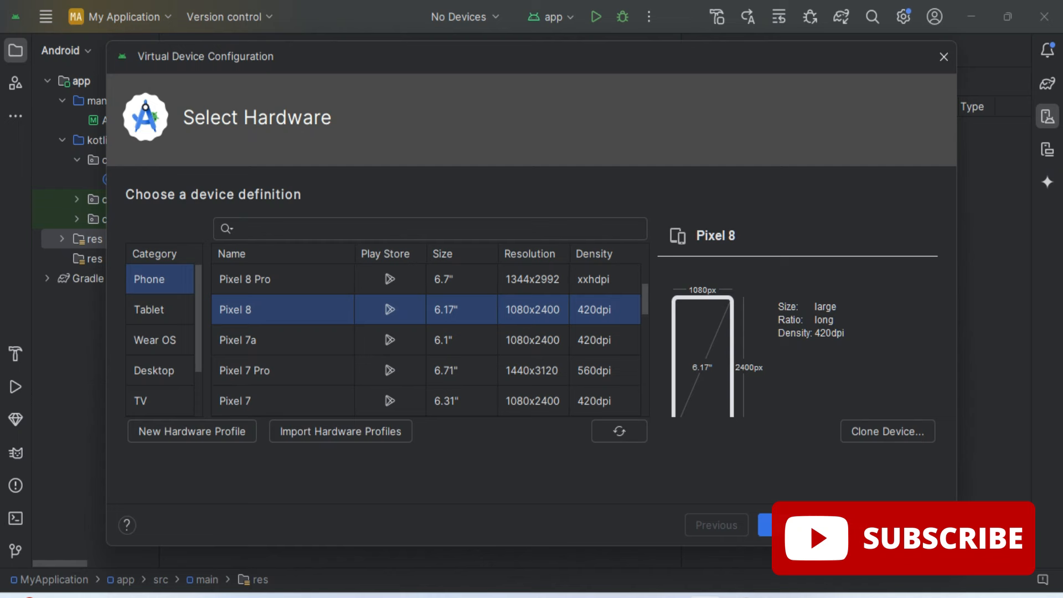
click(284, 340)
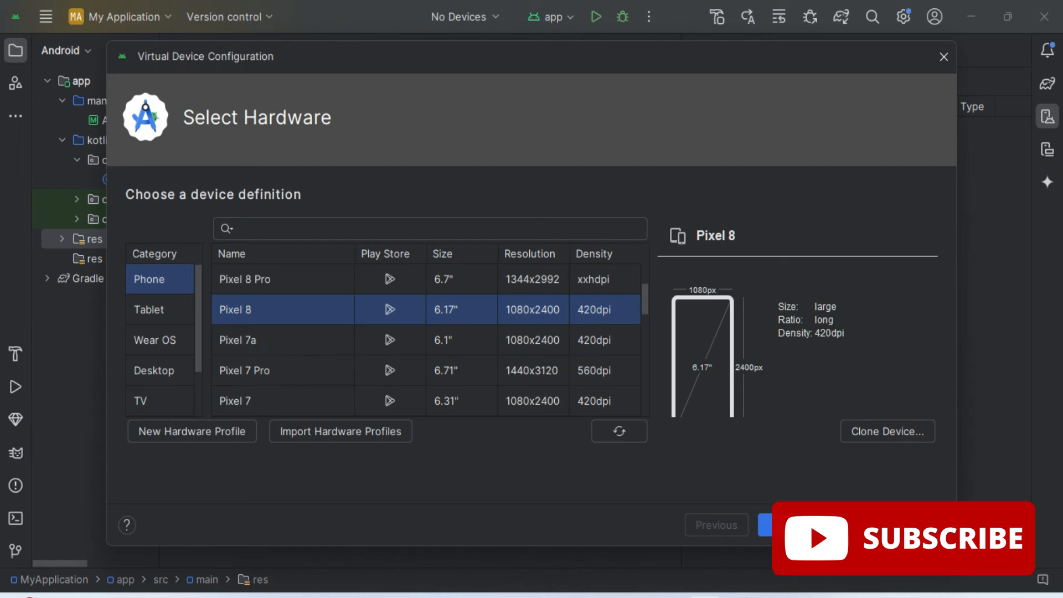
scroll(down, 3)
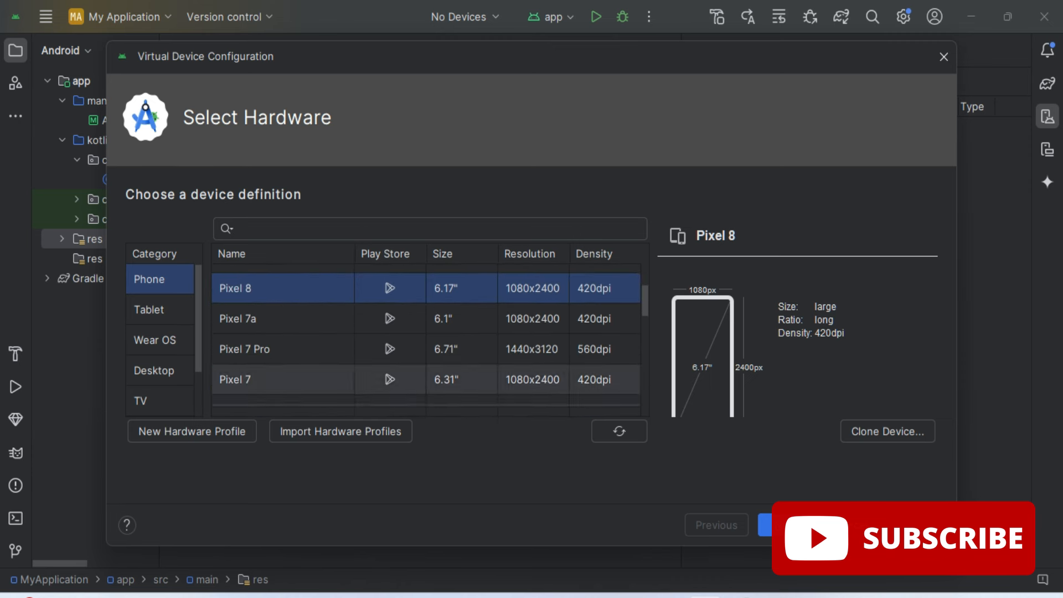
scroll(down, 3)
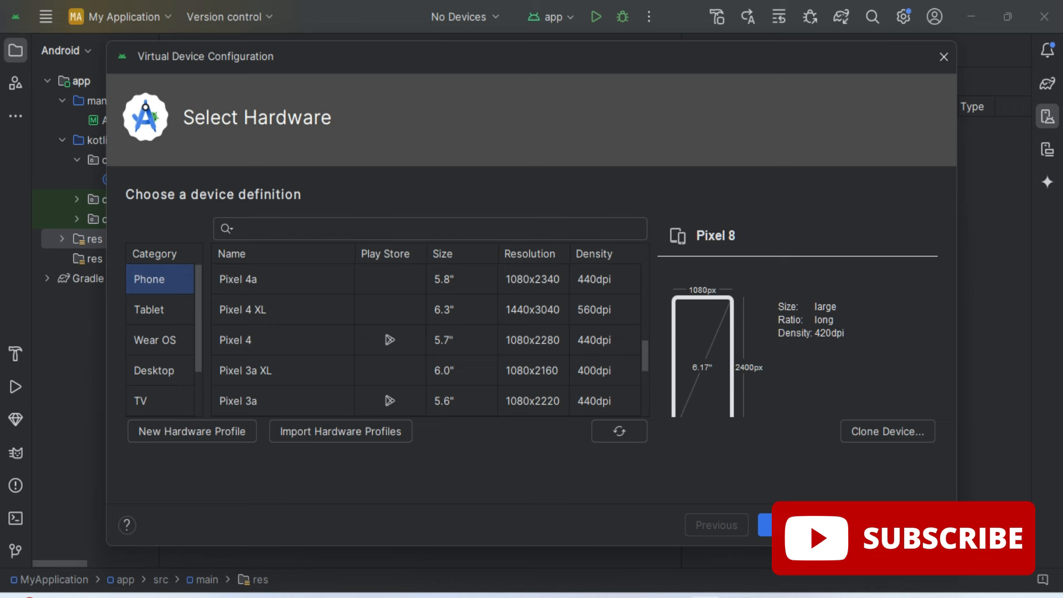
scroll(down, 3)
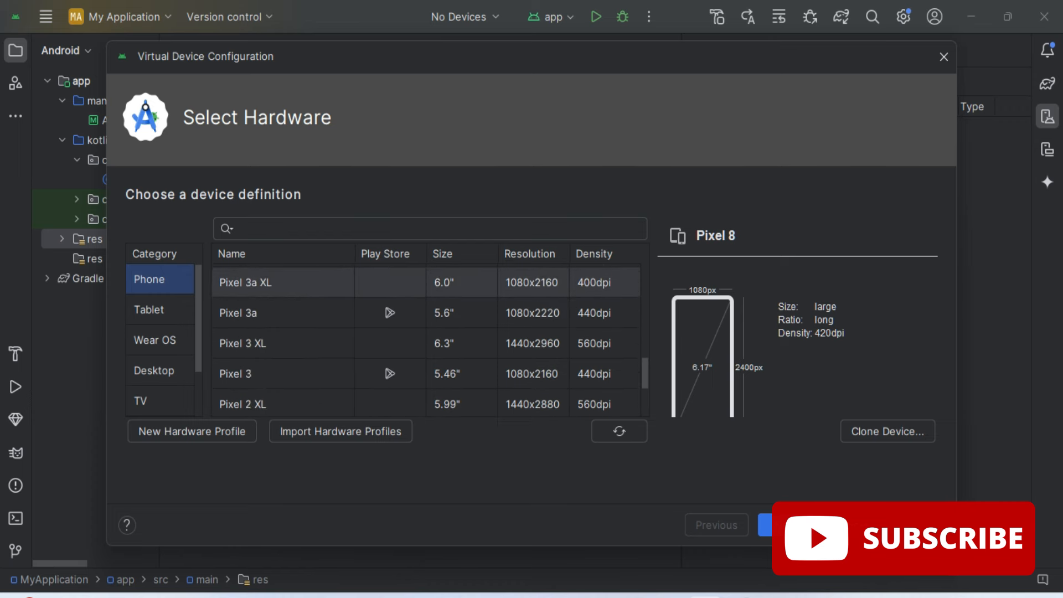
click(780, 523)
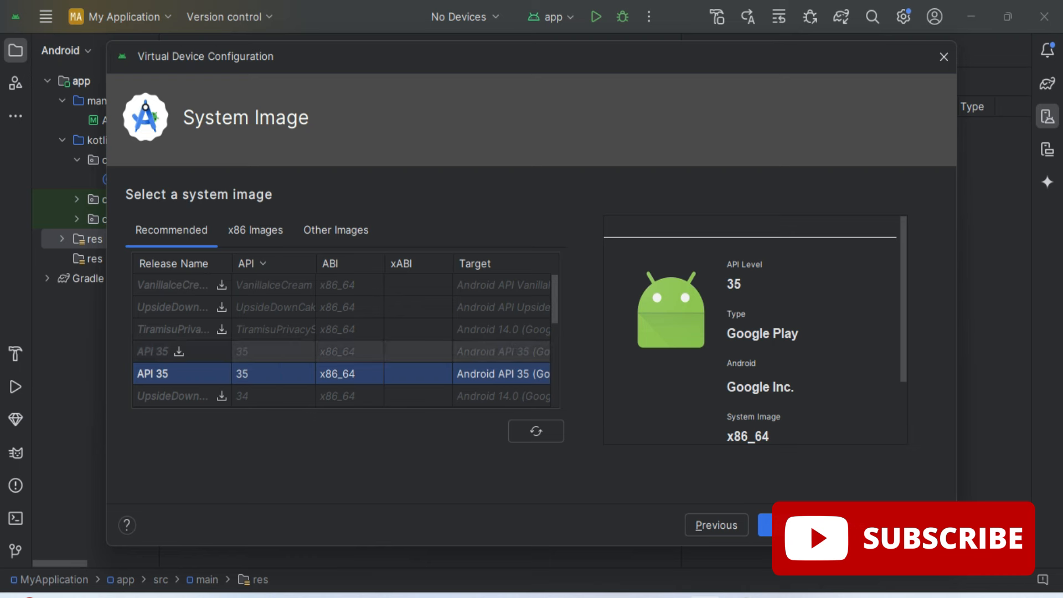
Start downloading the Oreo (API 27) system image from the Recommended list.
scroll(down, 3)
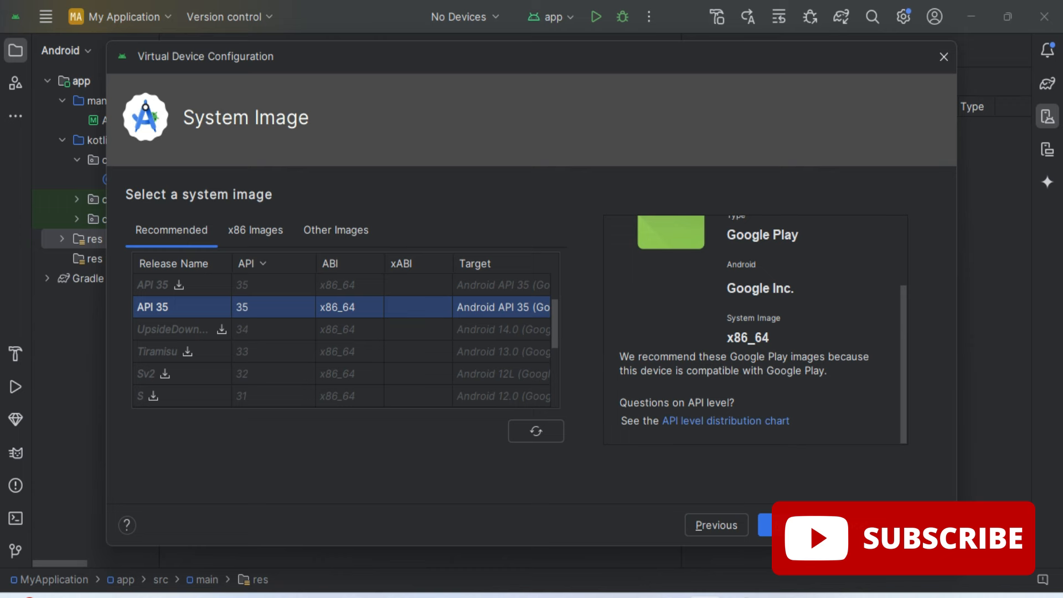
scroll(down, 3)
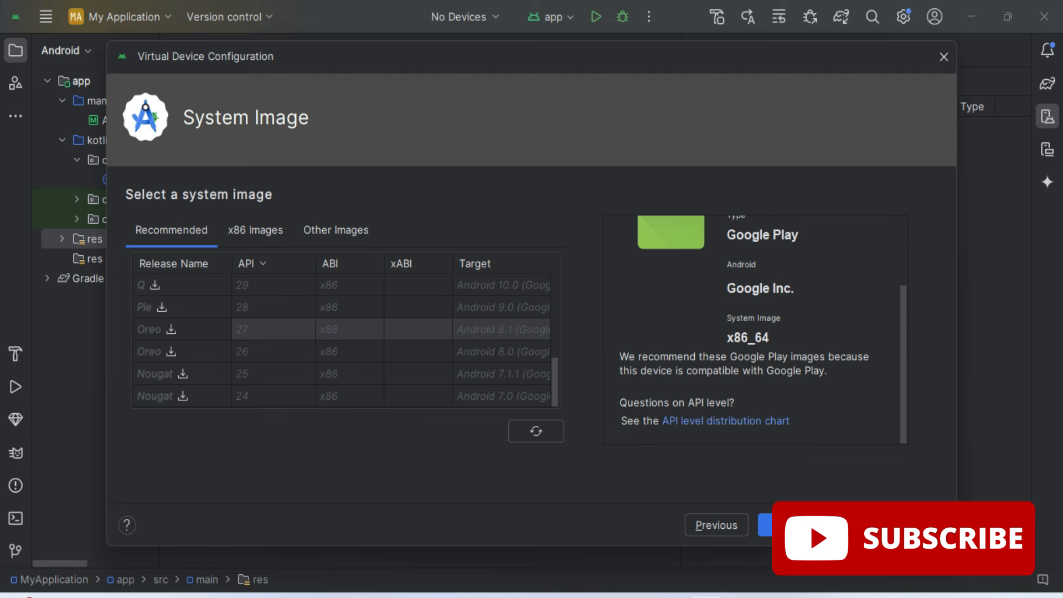
click(173, 285)
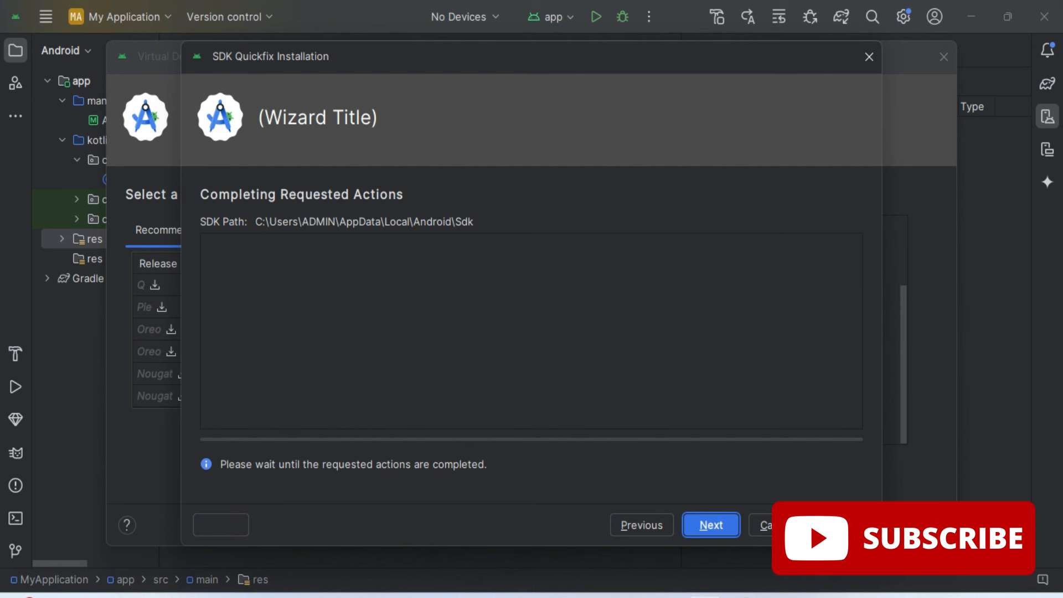
Finish the SDK Quickfix installation and select the Android 8.1 Google Play x86 image.
click(711, 525)
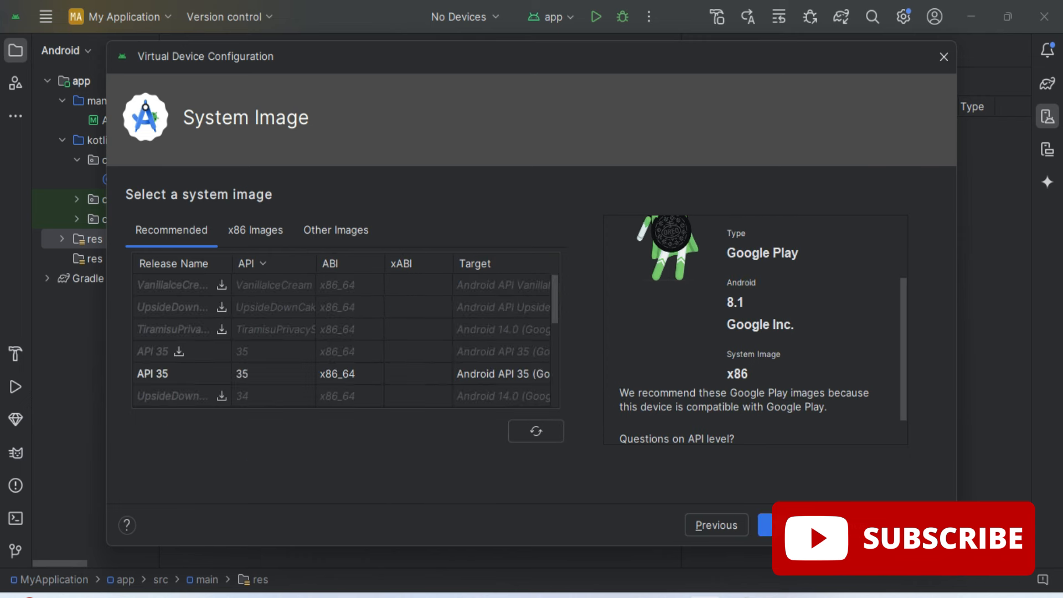
click(176, 351)
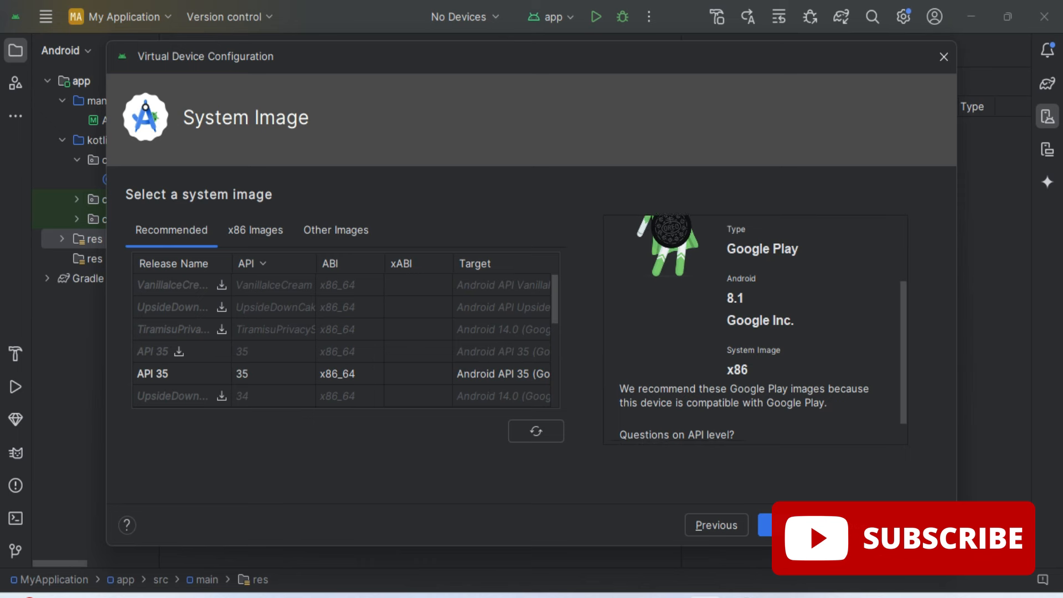
Continue with the Oreo API 27 image to Verify Configuration for Pixel 8 API 27.
scroll(down, 3)
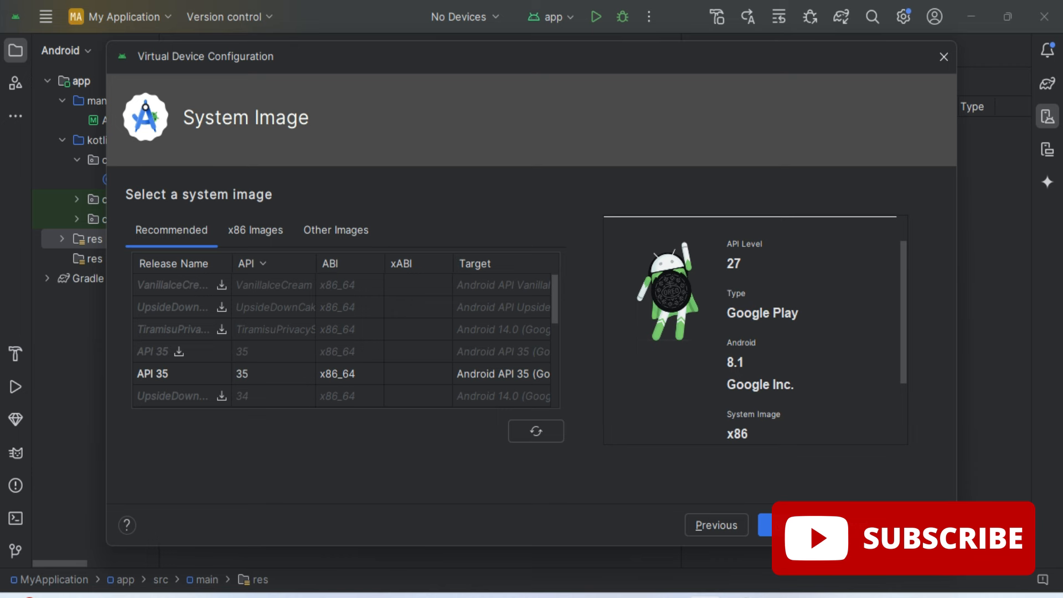
click(765, 525)
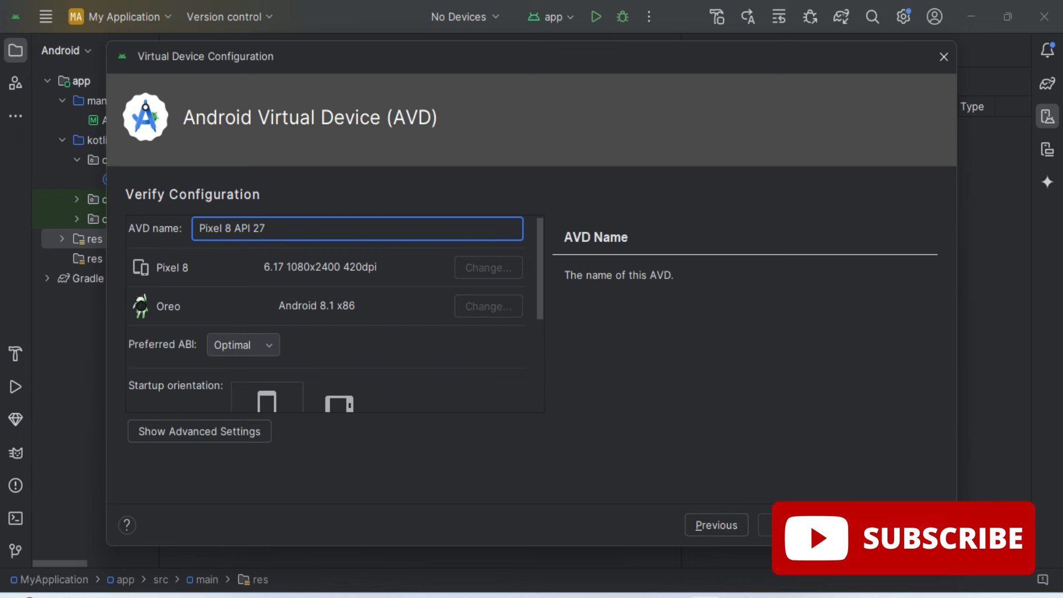
Create the AVD named Pixel 8 API 27 so it appears in the Device Manager list.
click(264, 228)
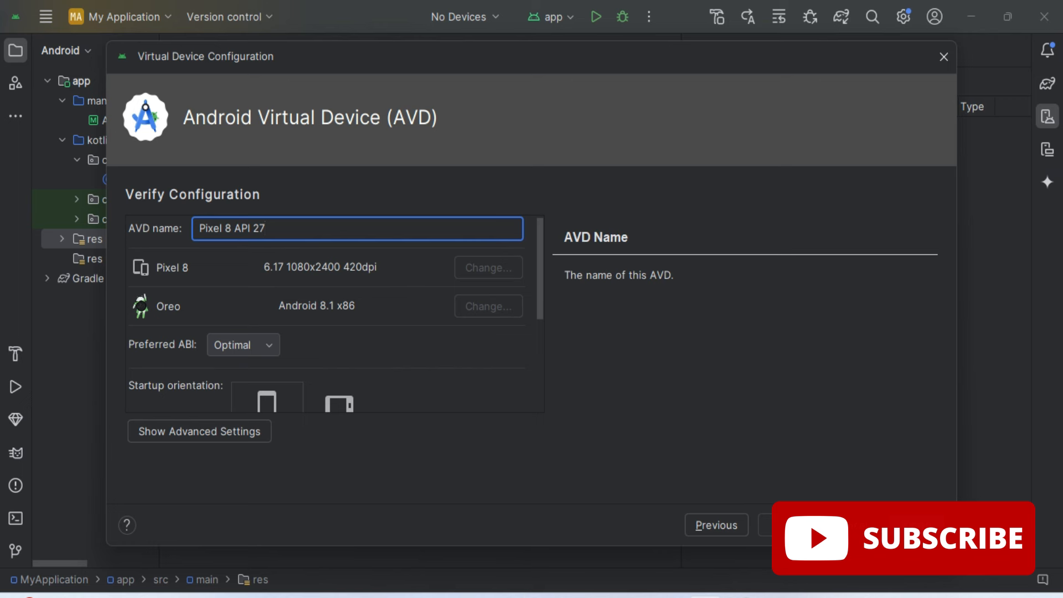
click(358, 228)
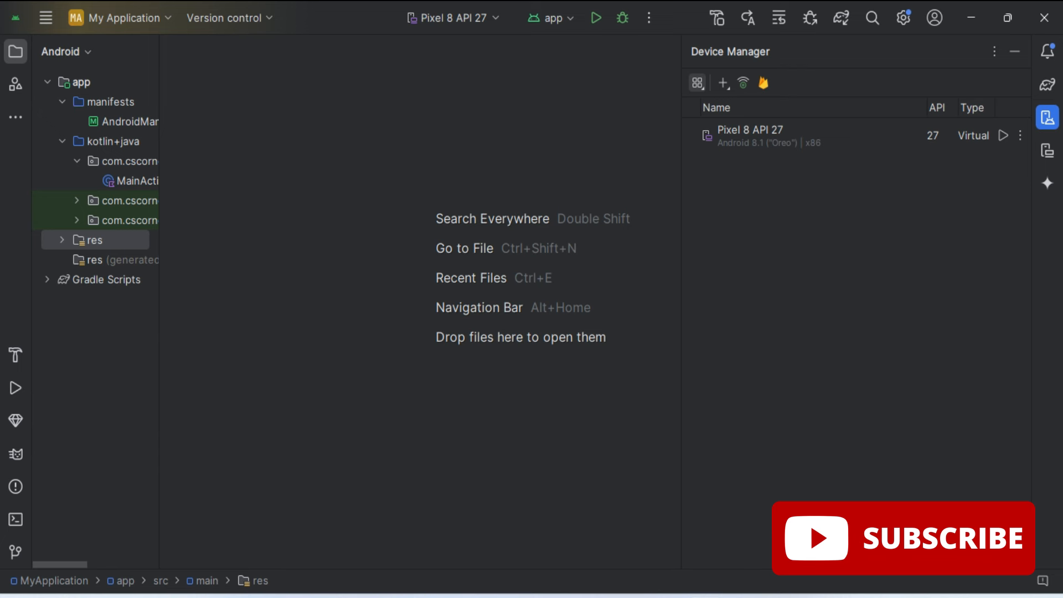
Run the app on the Pixel 8 API 27 target, booting the emulator to its home screen.
click(452, 18)
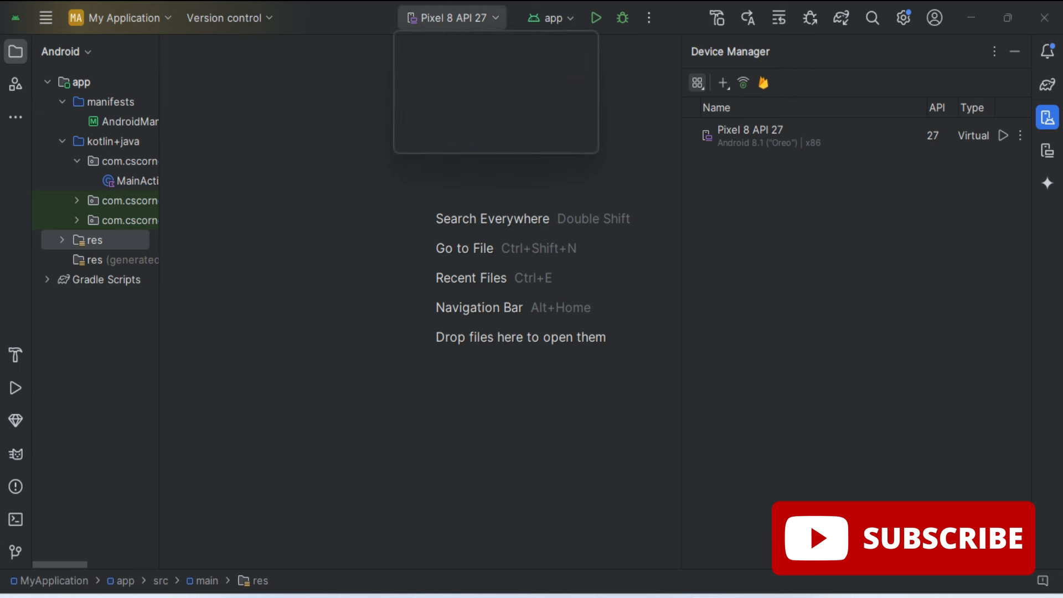
click(596, 18)
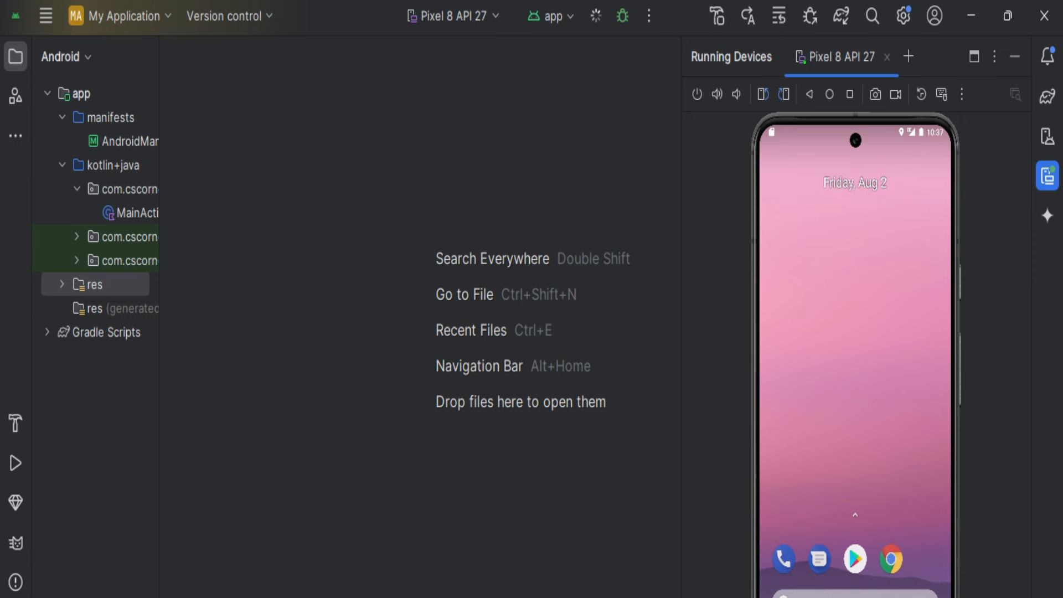
With the app open in Running Devices, enter a name into its first EditText field.
click(595, 16)
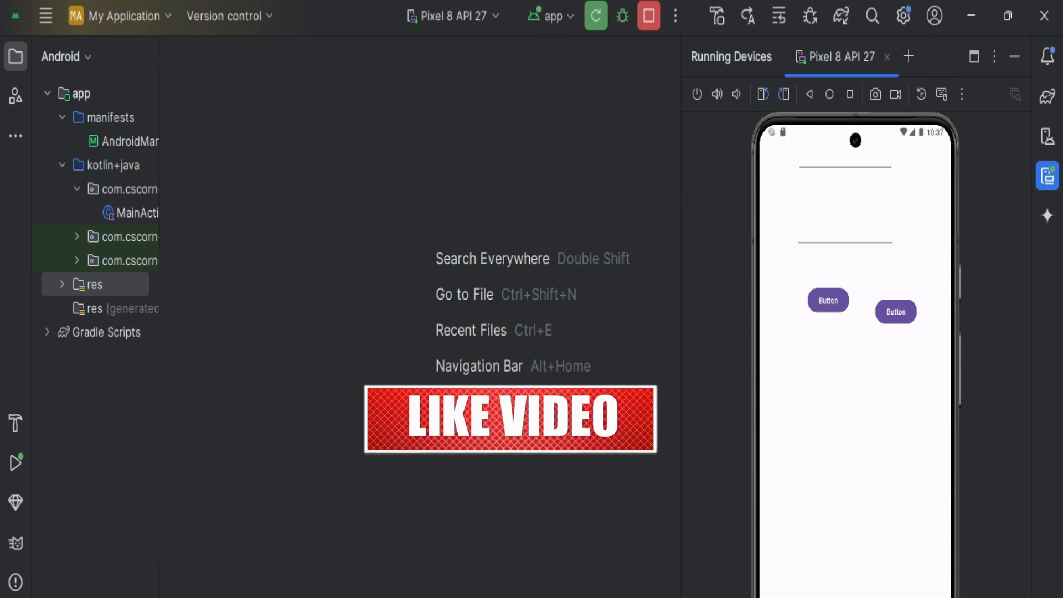
click(844, 160)
text(Sunita)
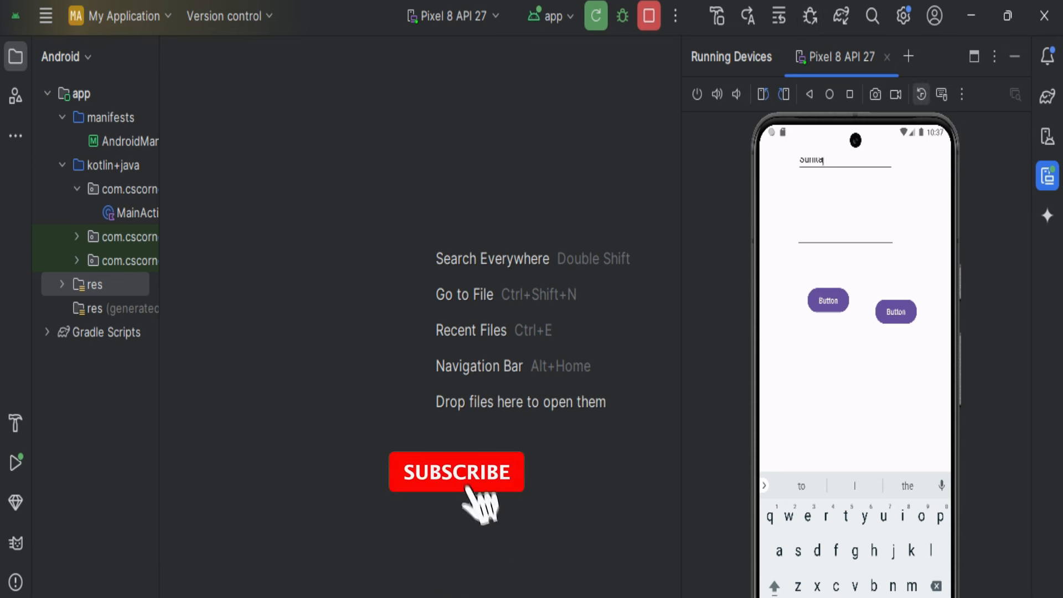
click(456, 472)
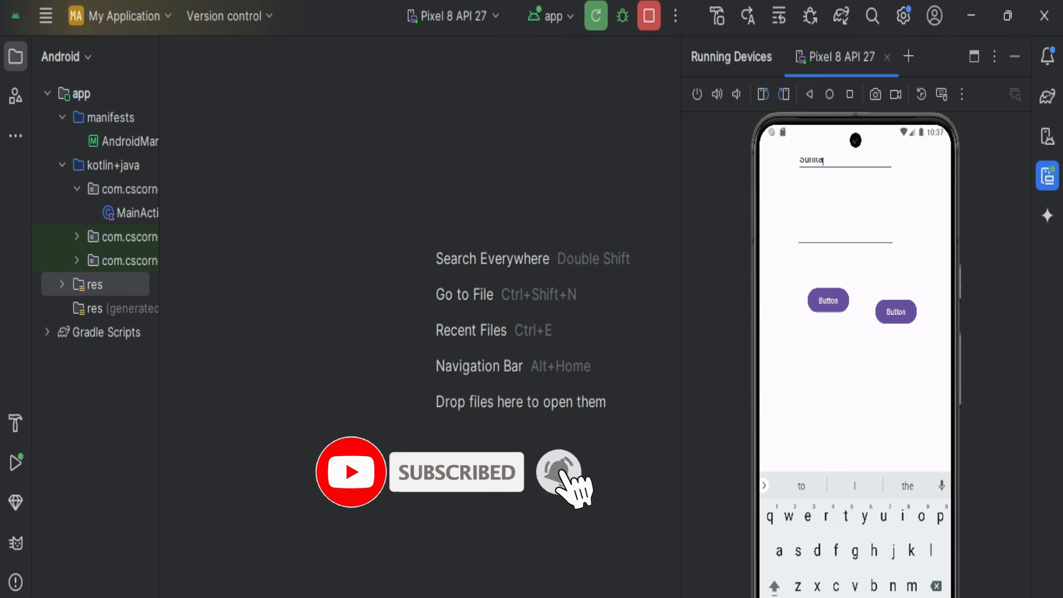